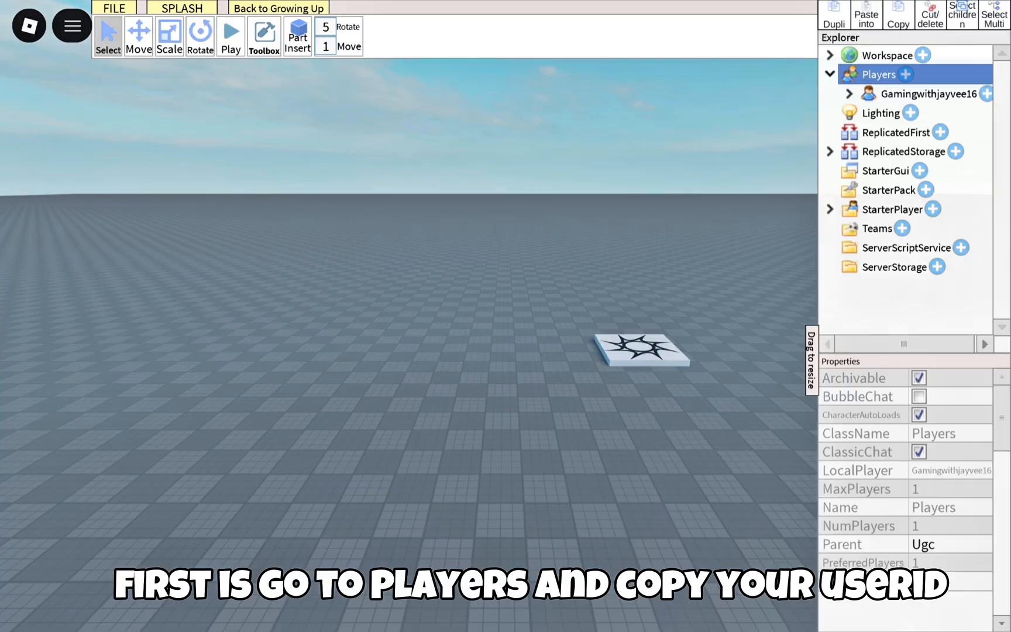
Step: Copy your UserId from the Players service and add a Script to ServerScriptService
{"action": "left_click", "coordinate": [922, 94]}
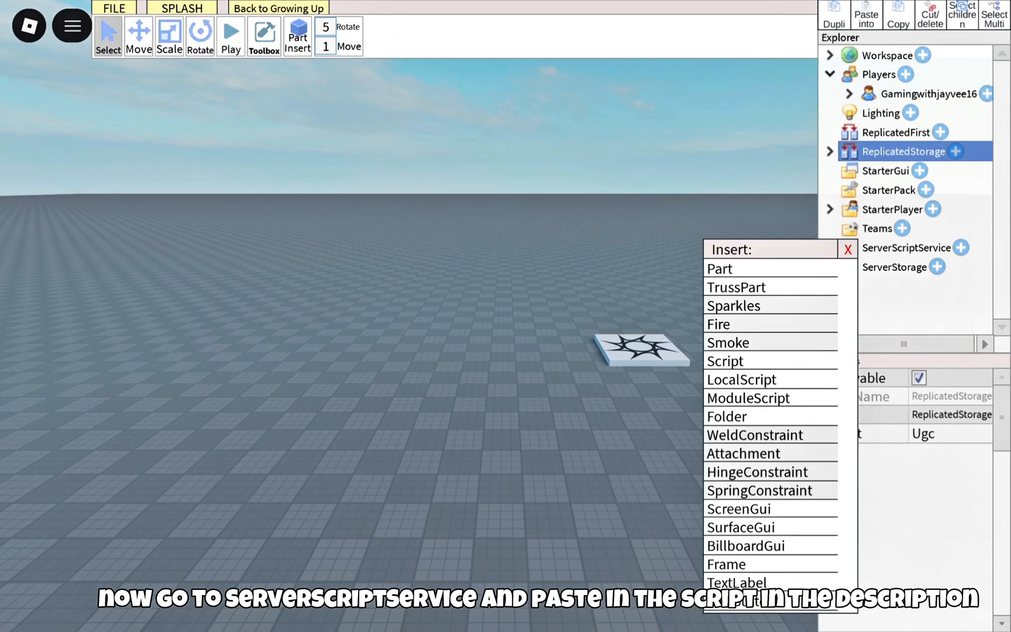
{"action": "left_click", "coordinate": [726, 362]}
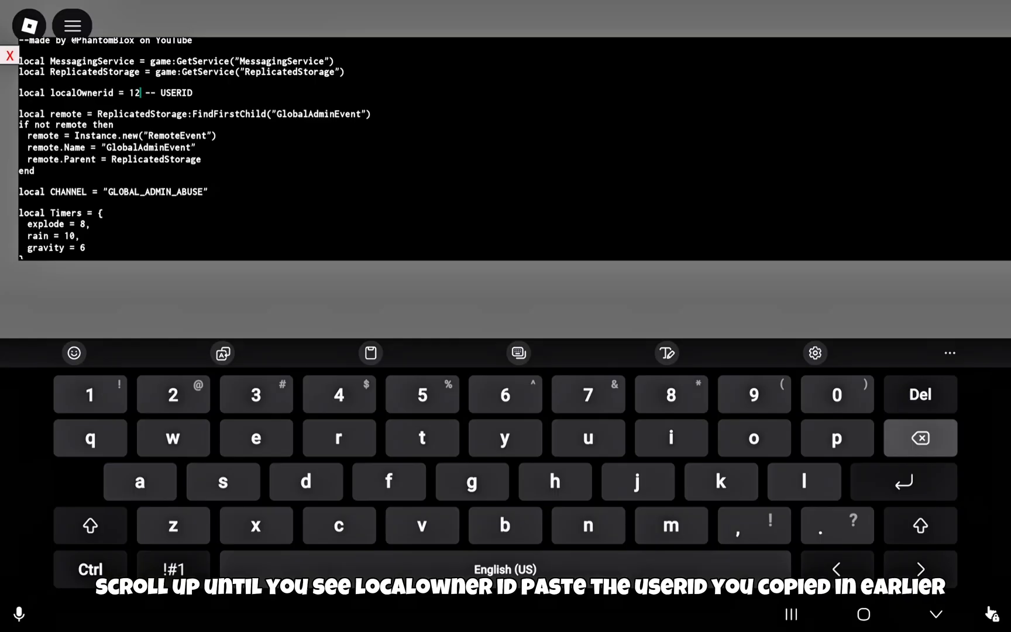
{"action": "type", "text": "5456542363"}
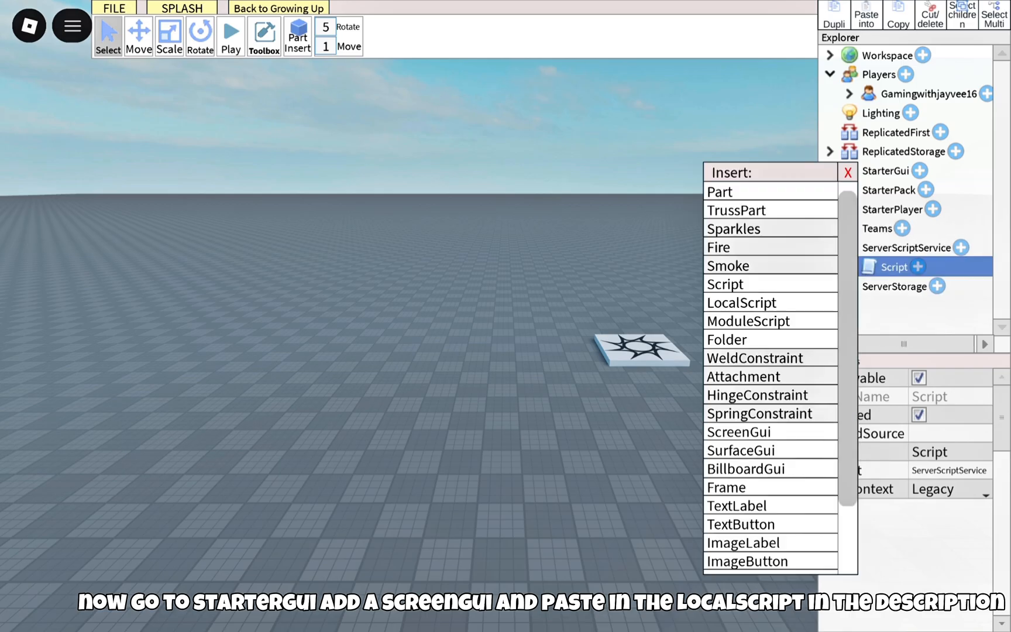
{"action": "left_click", "coordinate": [739, 432]}
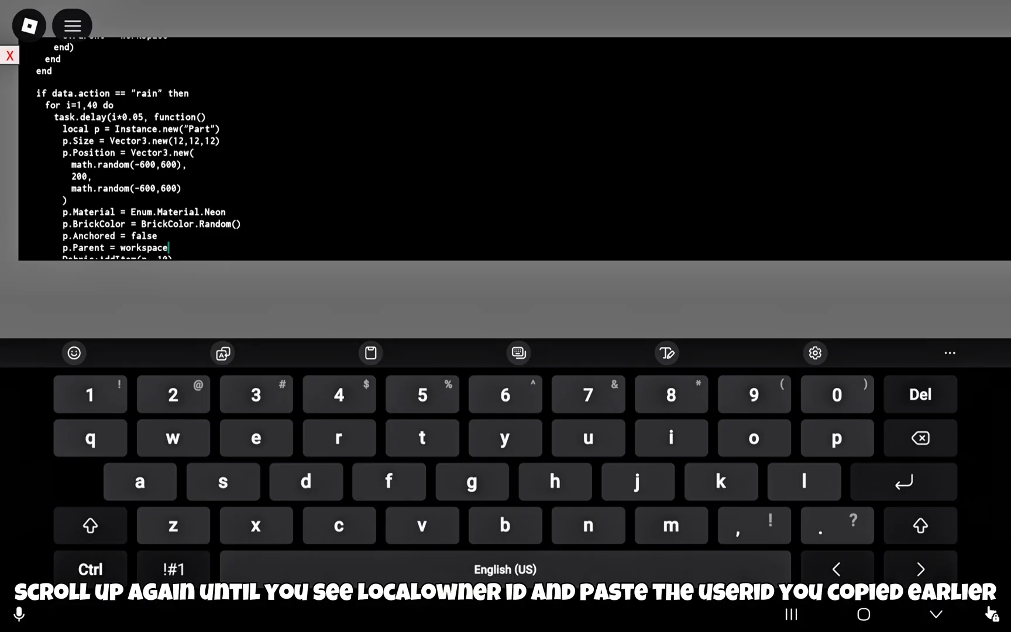
Step: Finish the admin LocalScript under the ScreenGui and start a play-mode test
{"action": "scroll", "scroll_direction": "up", "scroll_amount": 3}
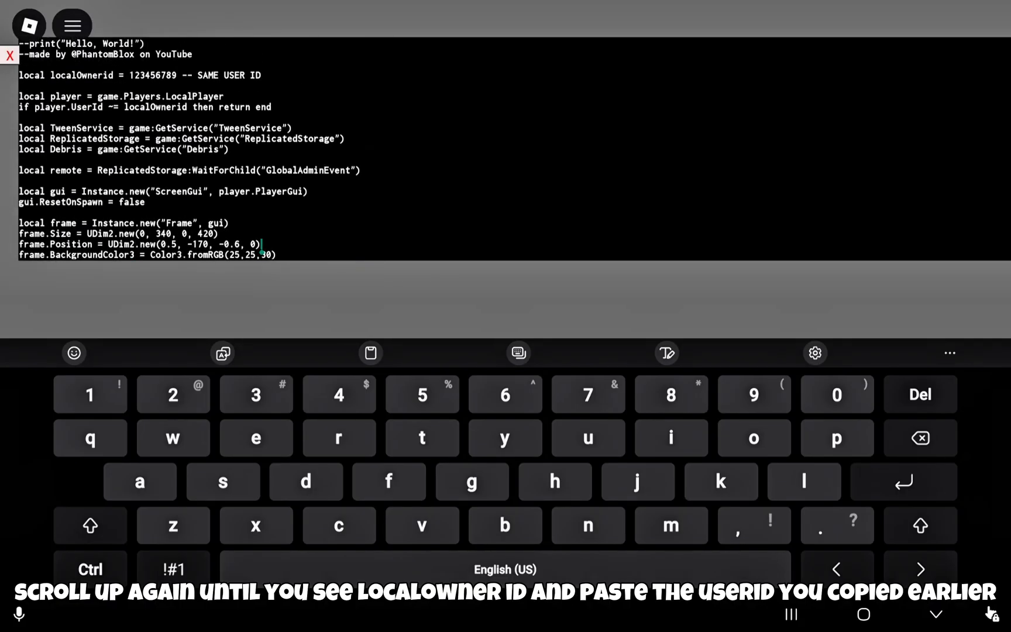
{"action": "left_click", "coordinate": [170, 91]}
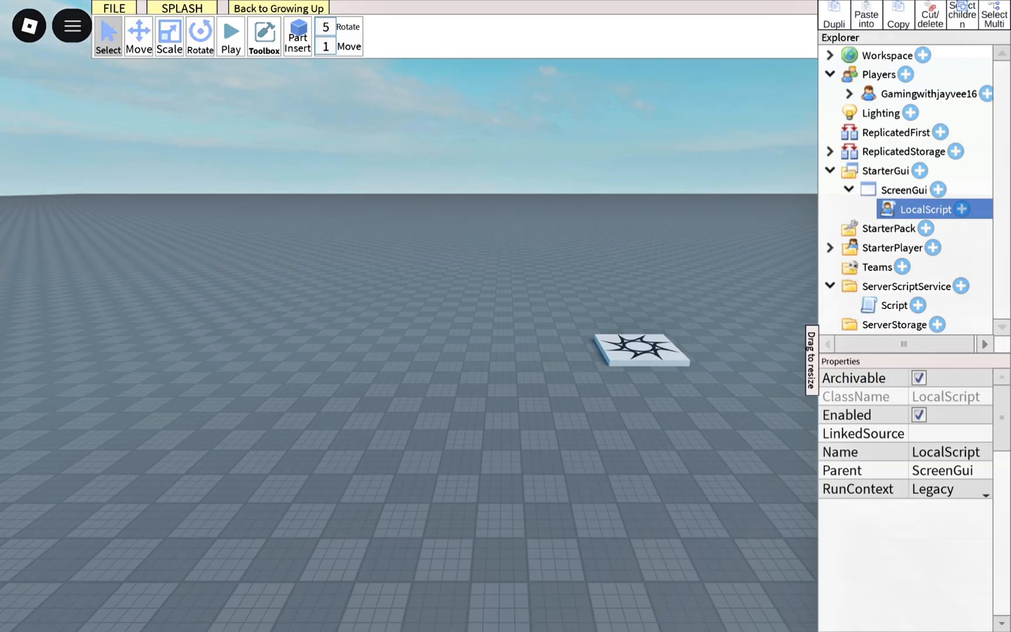
{"action": "left_click", "coordinate": [231, 30]}
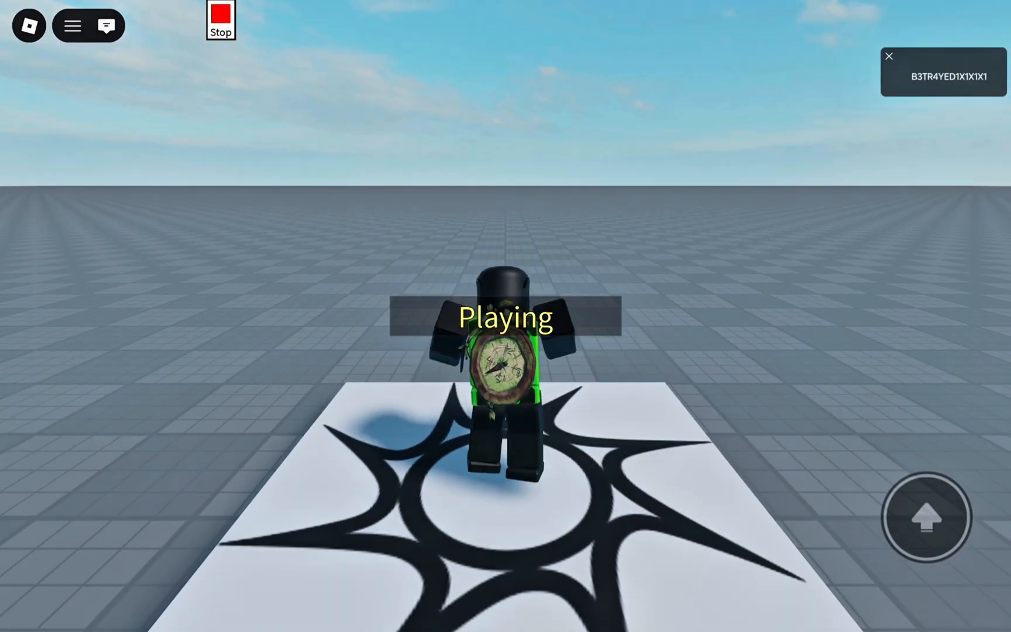